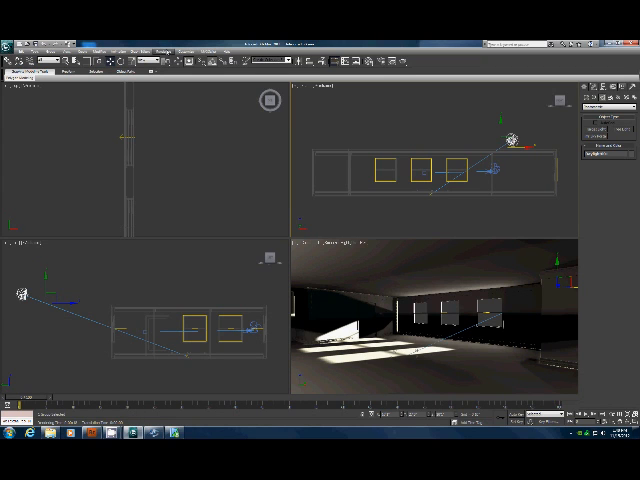
- Browse the Material/Map Browser list to pick an Arch & Design material for a new slot
click(160, 51)
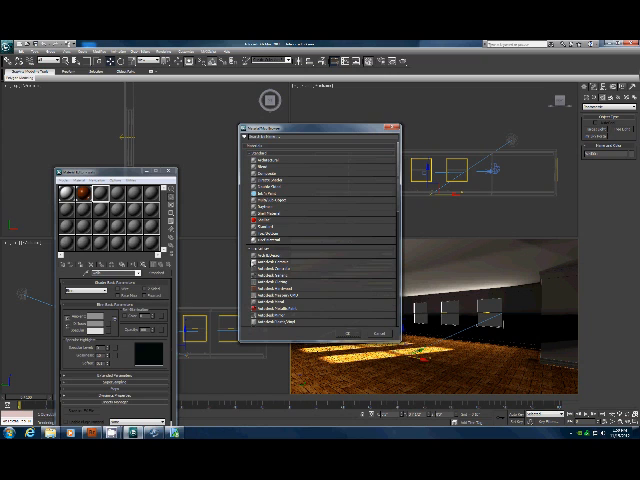
scroll(down, 3)
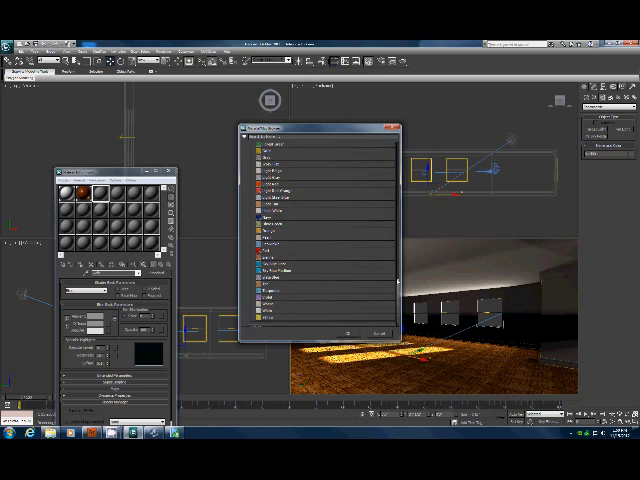
scroll(down, 3)
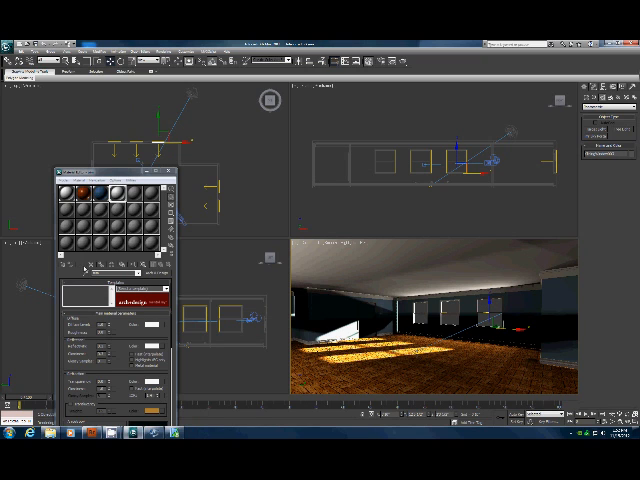
mouse_move(370, 310)
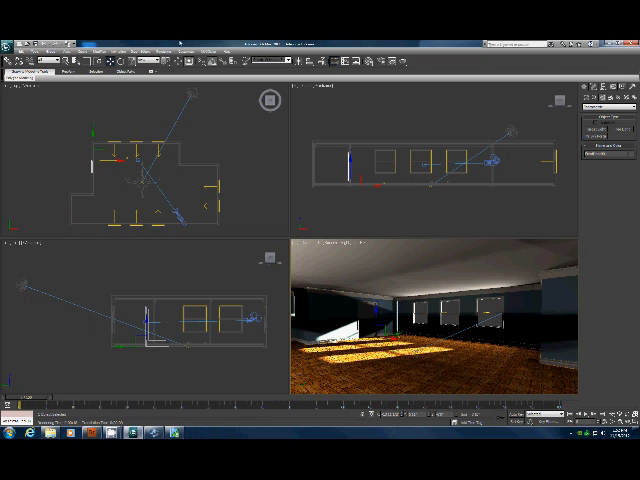
right_click(437, 115)
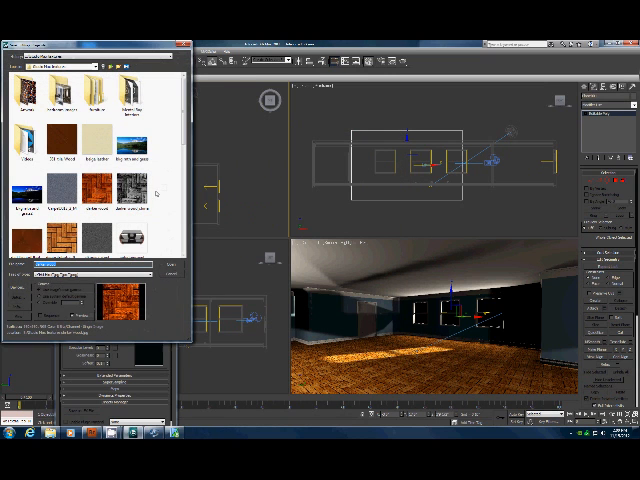
- Scroll the file list to locate the orange parquet wood bitmap for the Diffuse map
scroll(down, 3)
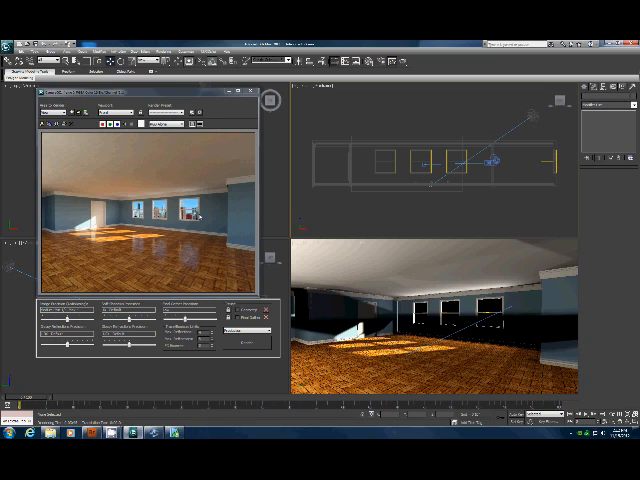
mouse_move(199, 216)
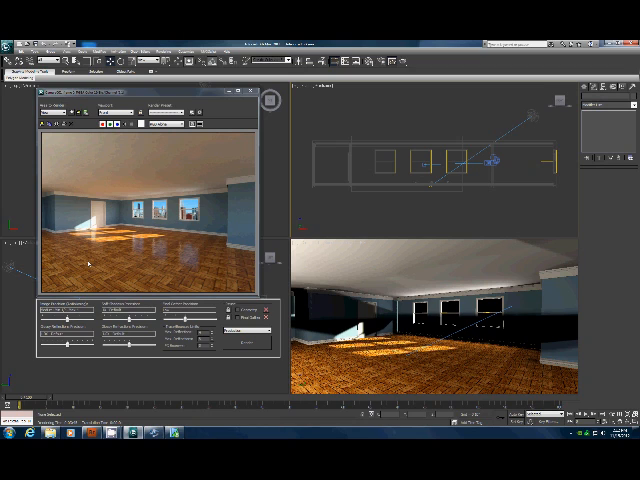
mouse_move(18, 207)
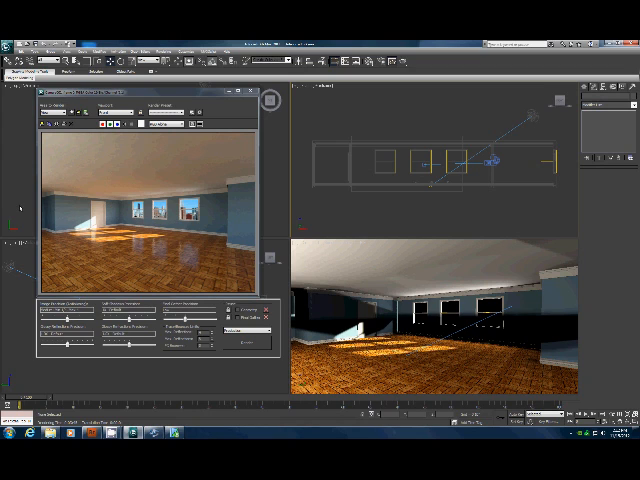
mouse_move(190, 232)
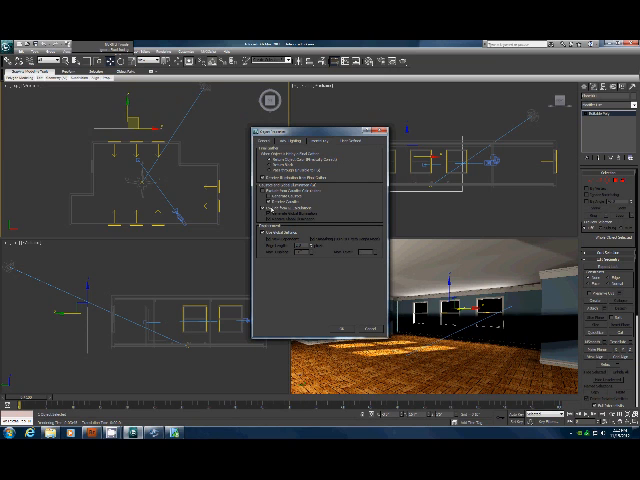
- Disable Cast Shadows and Receive Shadows for the skyline plane under Rendering Control
click(264, 213)
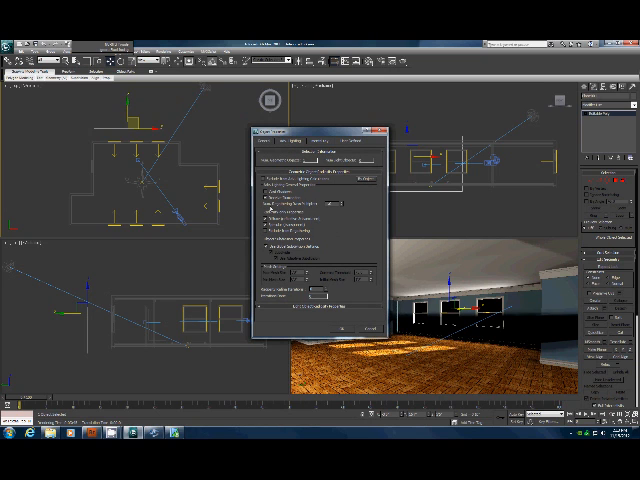
mouse_move(340, 327)
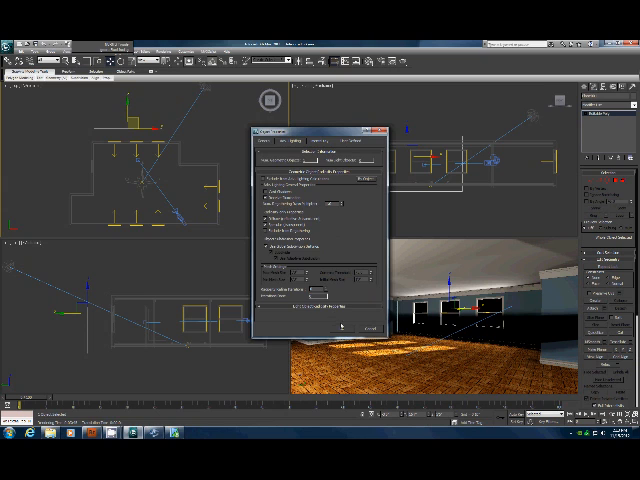
- Confirm the skyline plane's Object Properties with OK, returning to the four-view scene
click(373, 327)
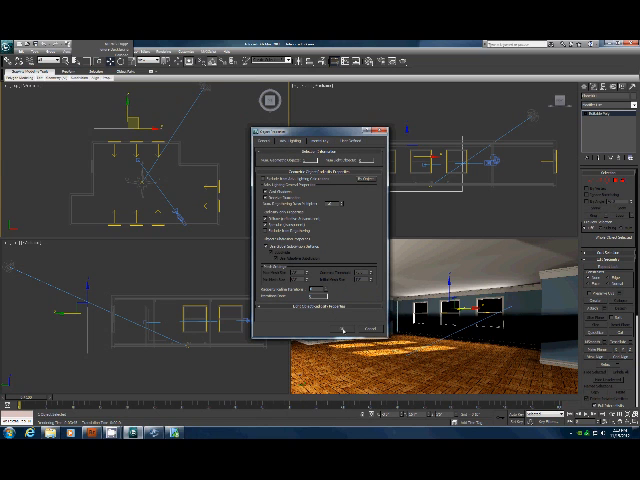
click(375, 128)
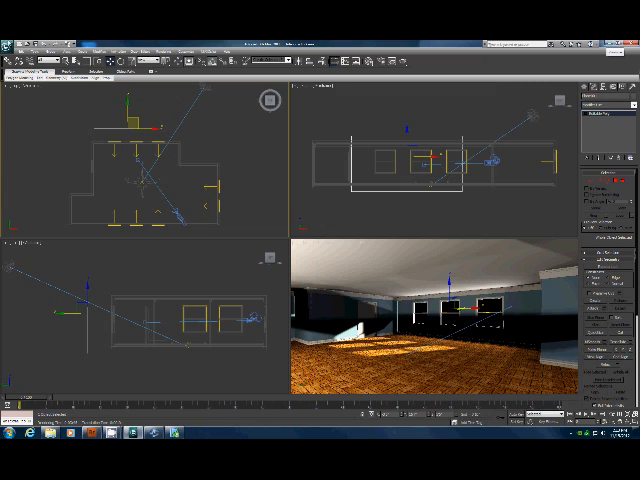
- Show the Save As options in the application menu for saving the scene under a new name
click(10, 48)
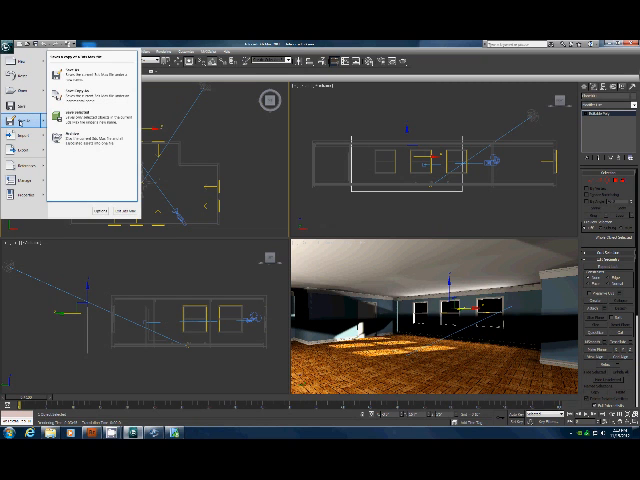